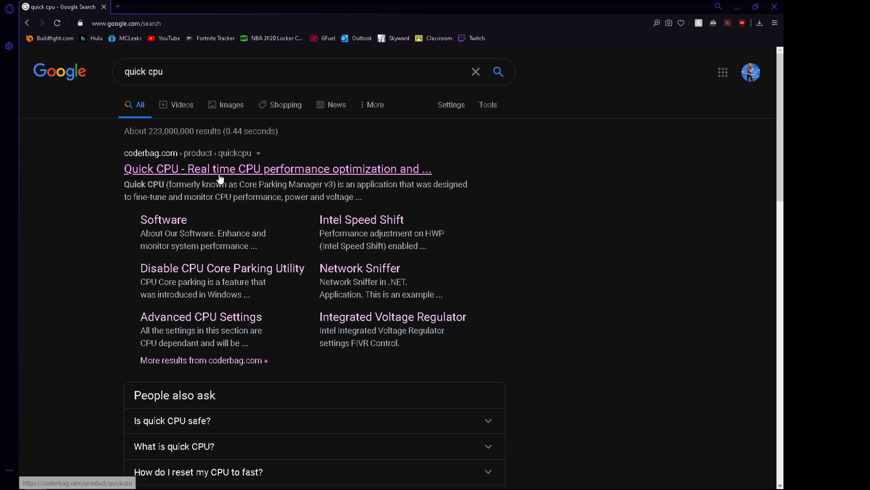
mouse_move(180, 169)
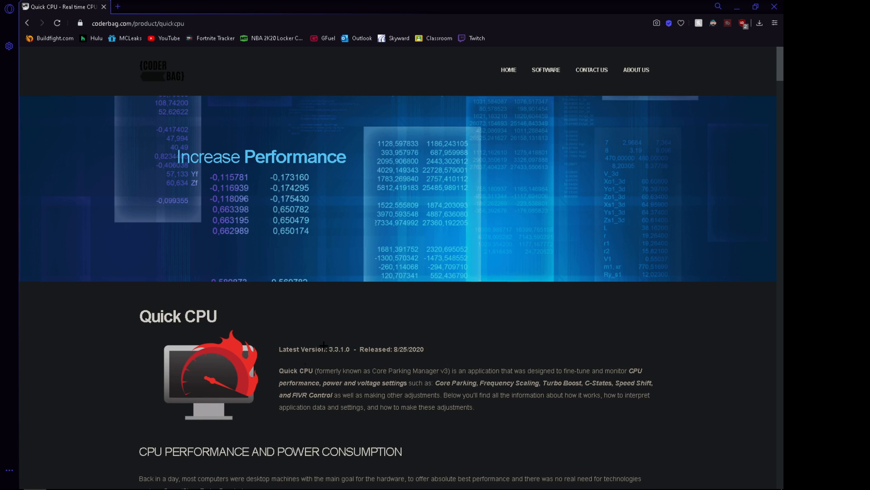
- Download the Quick CPU x64 installer zip from the coderbag package section
scroll("down", 3)
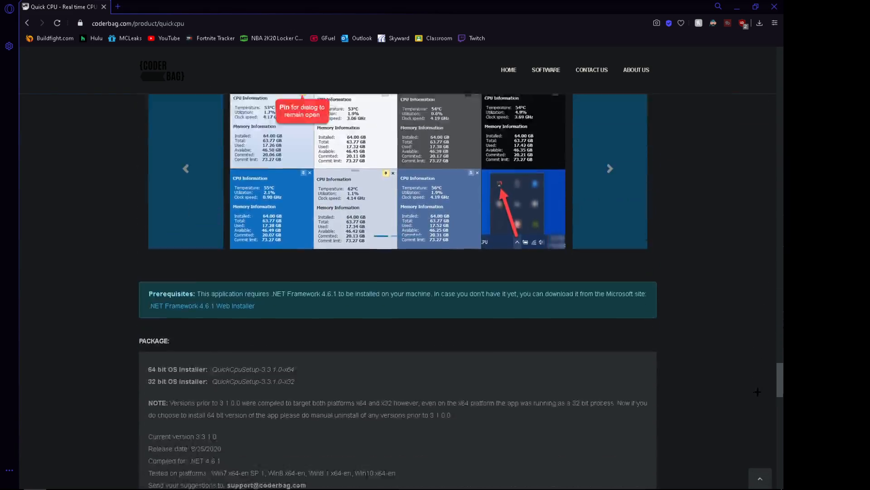
scroll("down", 3)
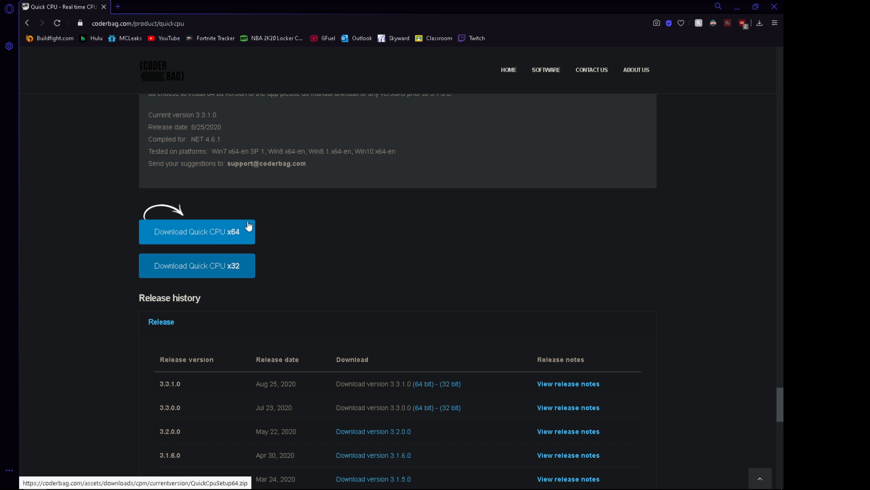
mouse_move(232, 238)
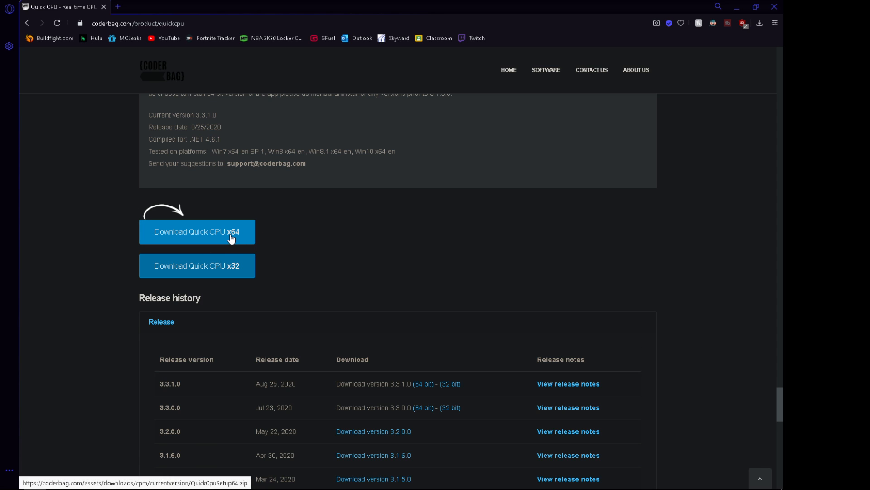
left_click(197, 231)
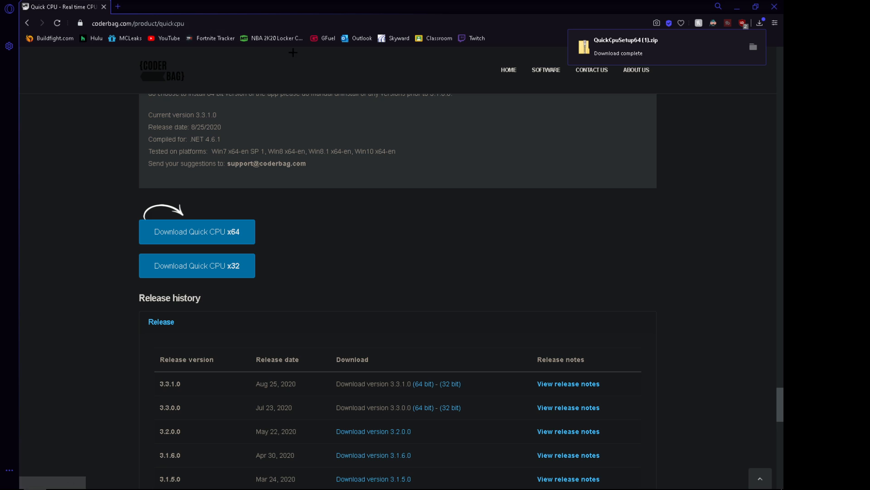
left_click(139, 23)
type("www.7-zip.org")
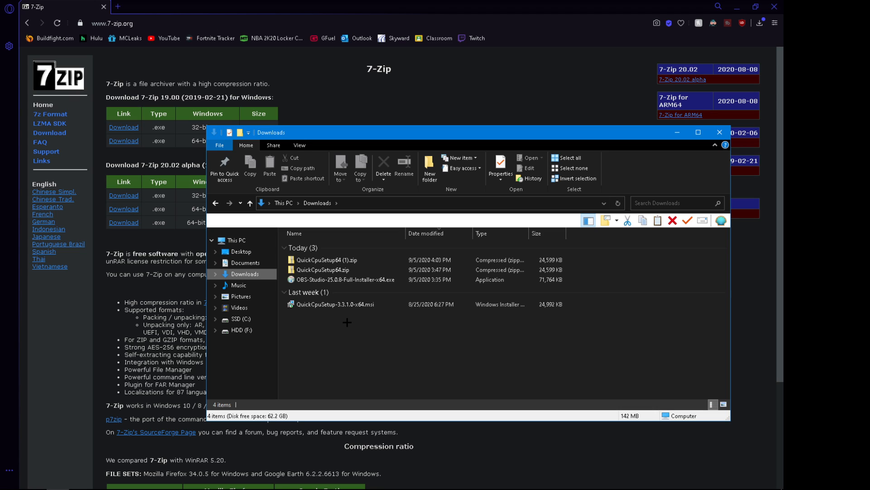
- Extract QuickCpuSetup64.zip into Downloads with 7-Zip and select the extracted .msi installer
left_click(325, 269)
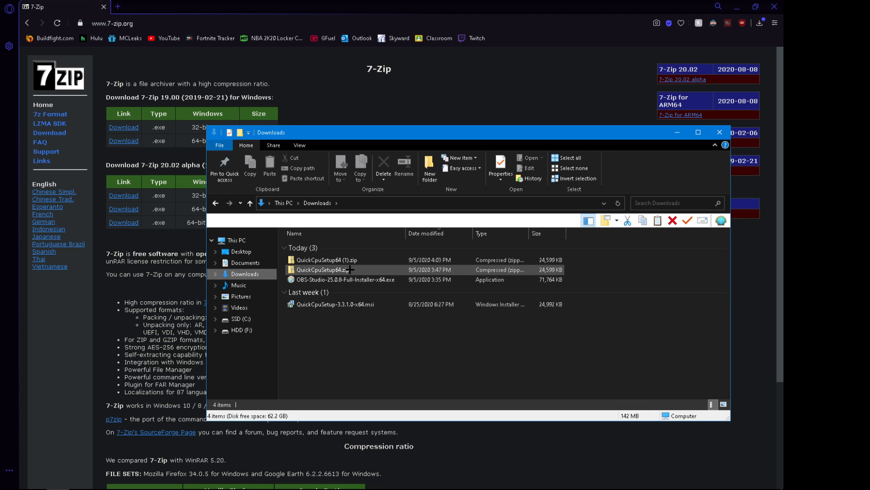
right_click(323, 271)
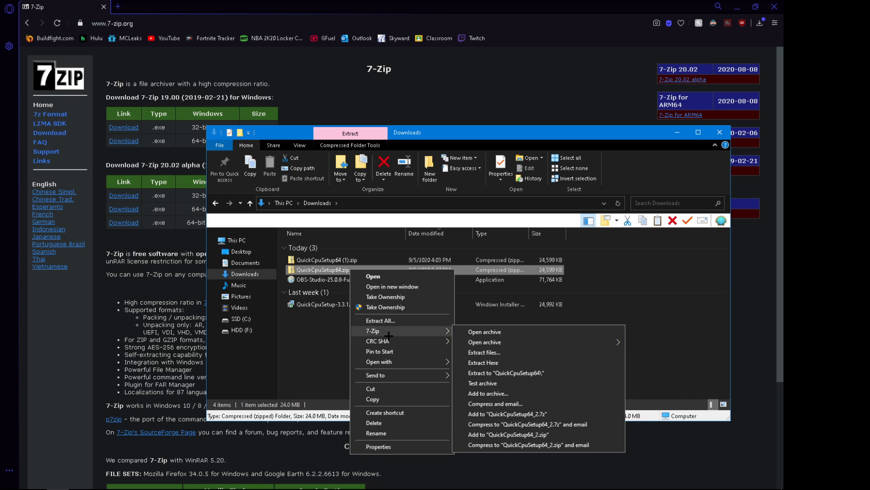
mouse_move(505, 374)
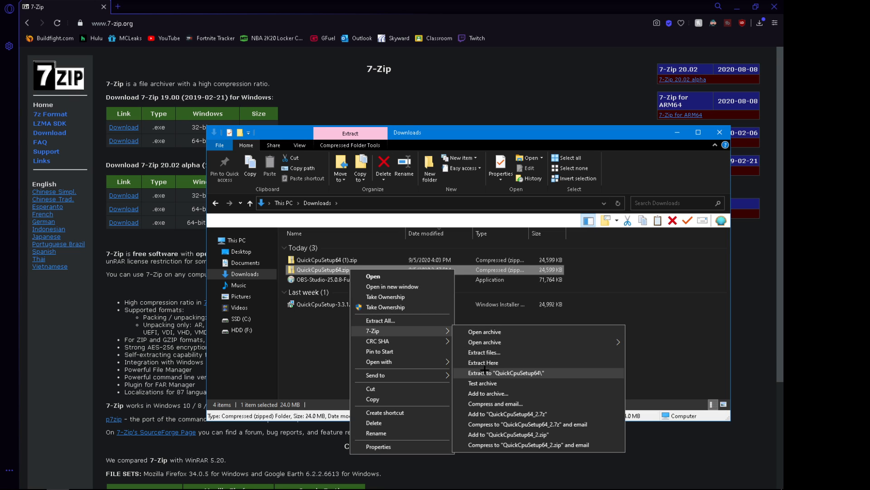
mouse_move(483, 363)
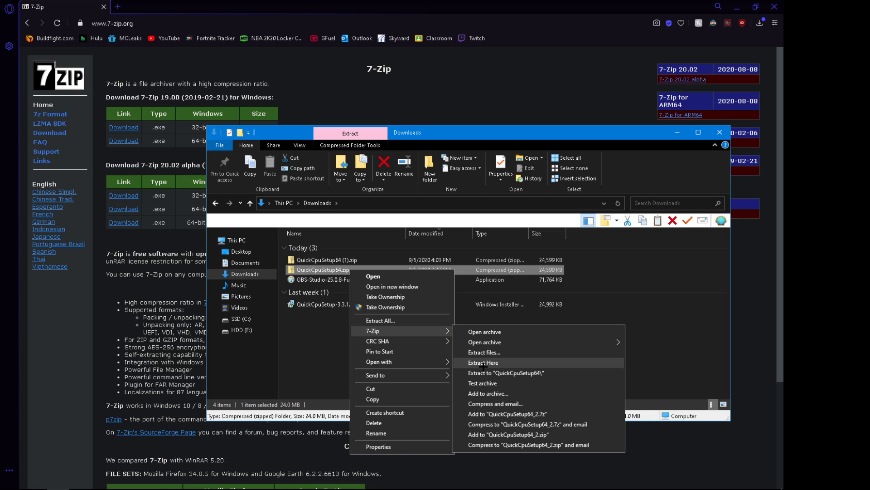
left_click(483, 364)
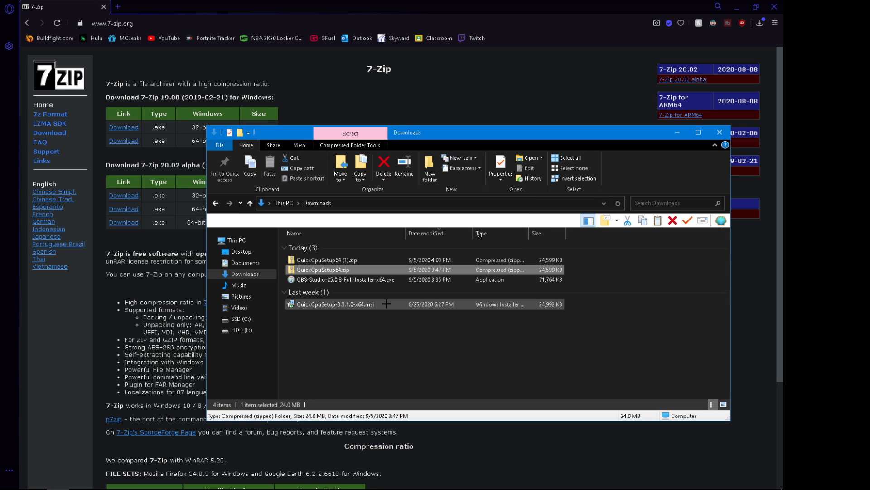
left_click(396, 350)
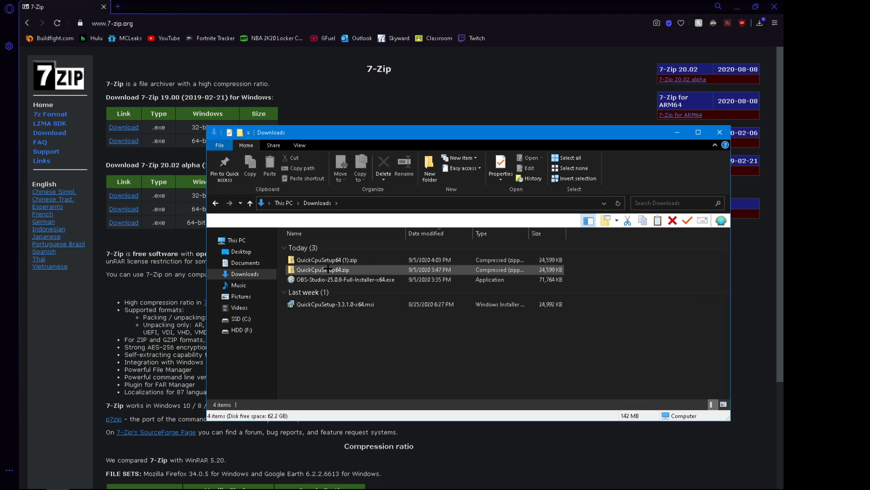
mouse_move(367, 273)
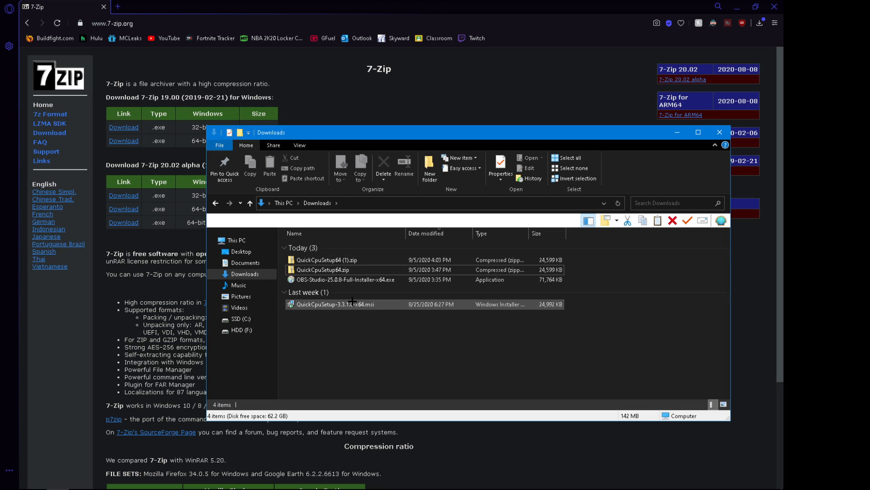
mouse_move(380, 306)
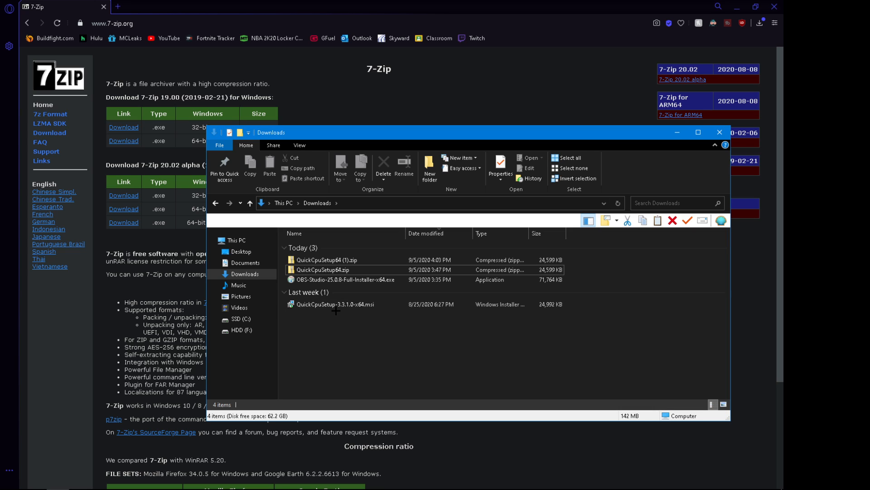
- Launch QuickCpuSetup-3.3.1.0-x64.msi, cancel the wizard, confirm, and finish the interrupted setup
double_click(336, 305)
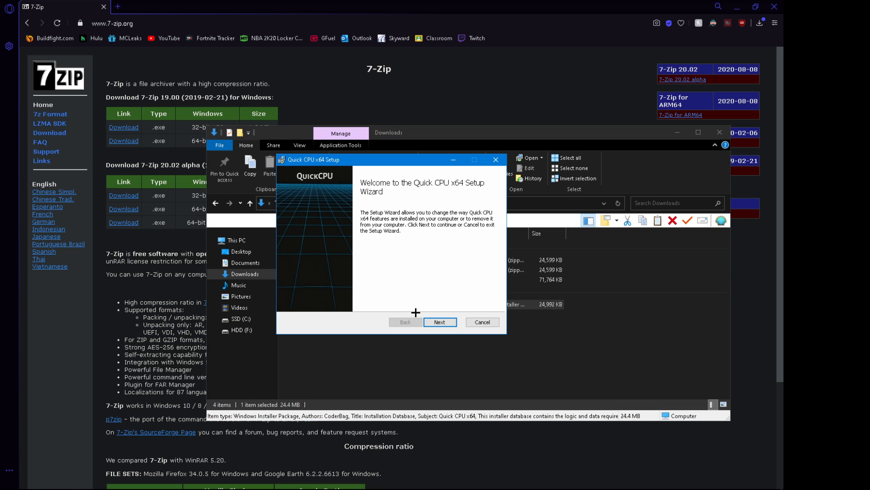
left_click(481, 322)
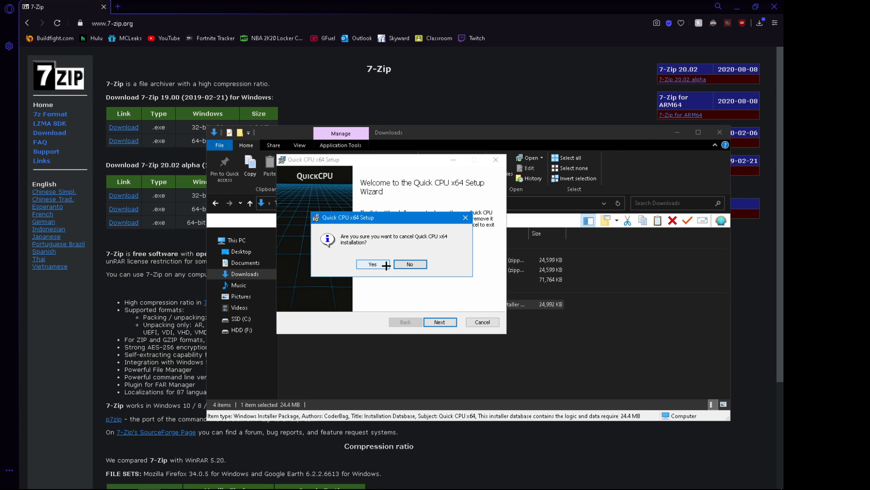
left_click(372, 266)
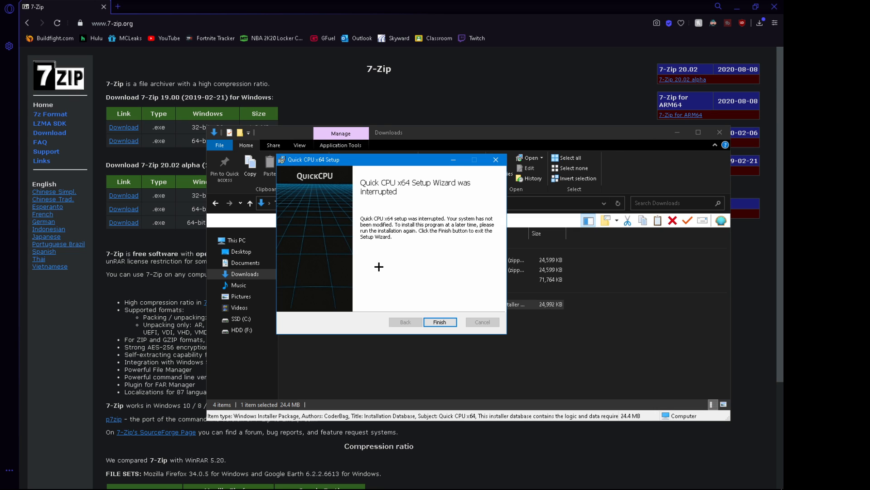
left_click(438, 321)
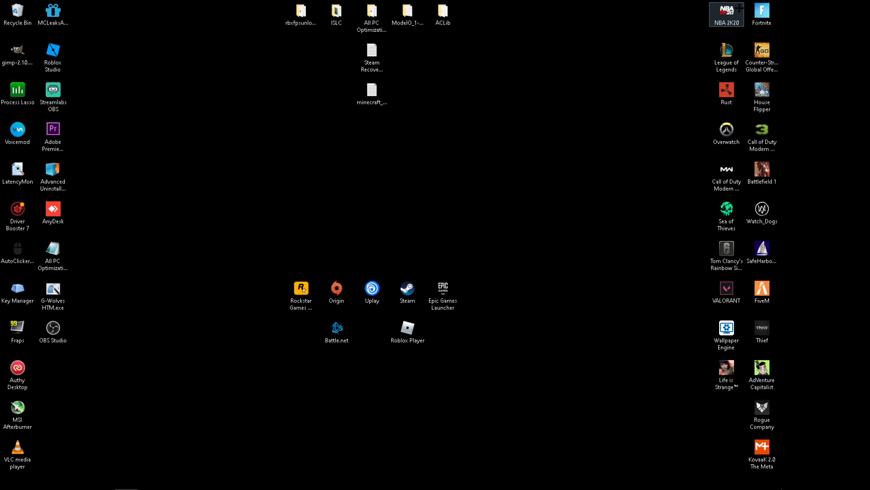
- Launch Quick CPU from Start search 'quick' and bring up its Advanced CPU Settings
left_click(10, 479)
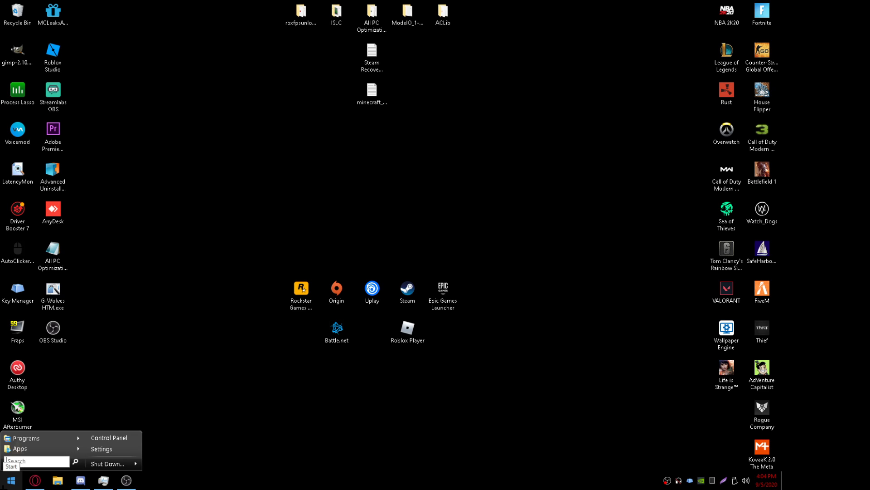
type("quick")
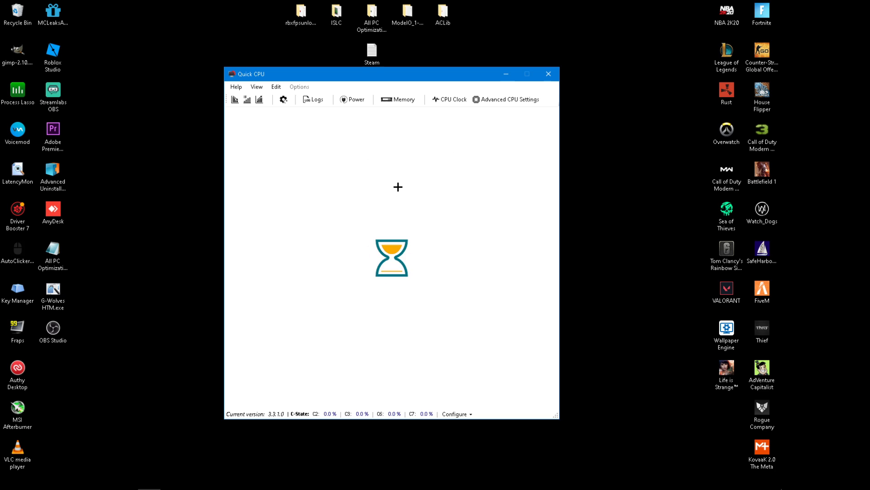
mouse_move(379, 283)
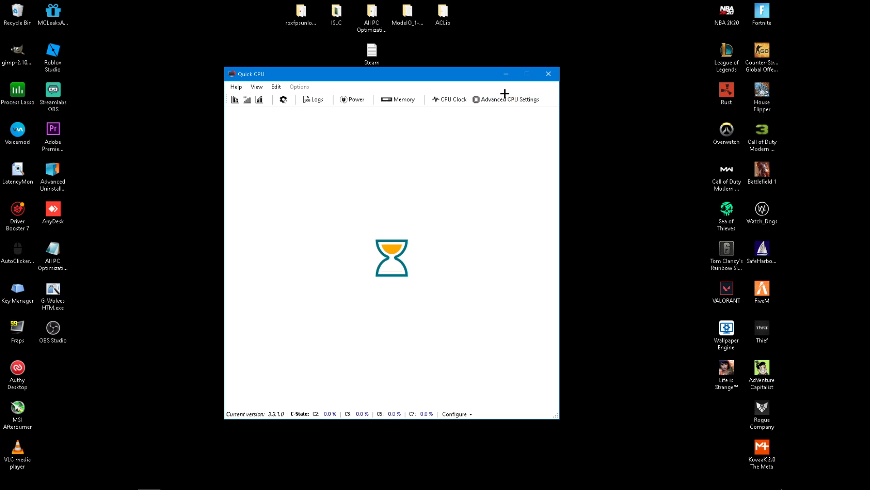
left_click(506, 100)
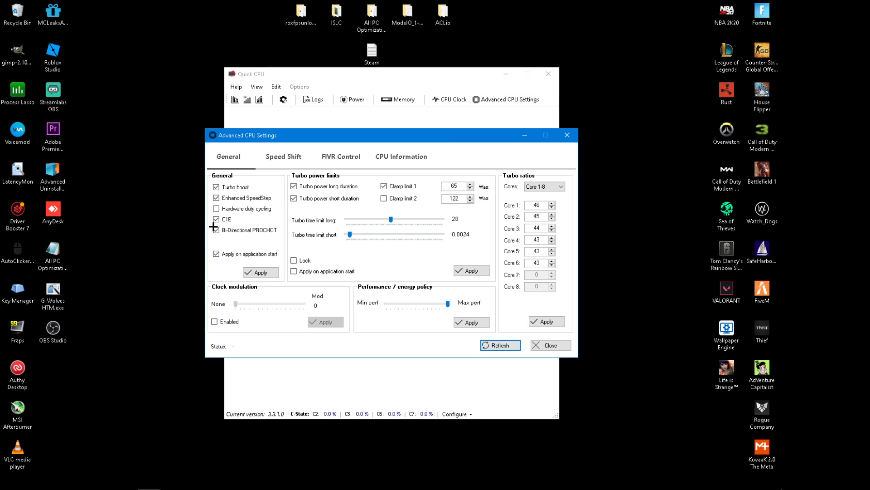
- Turn off C1E on the General settings, keep apply-on-start, and save the settings
left_click(216, 229)
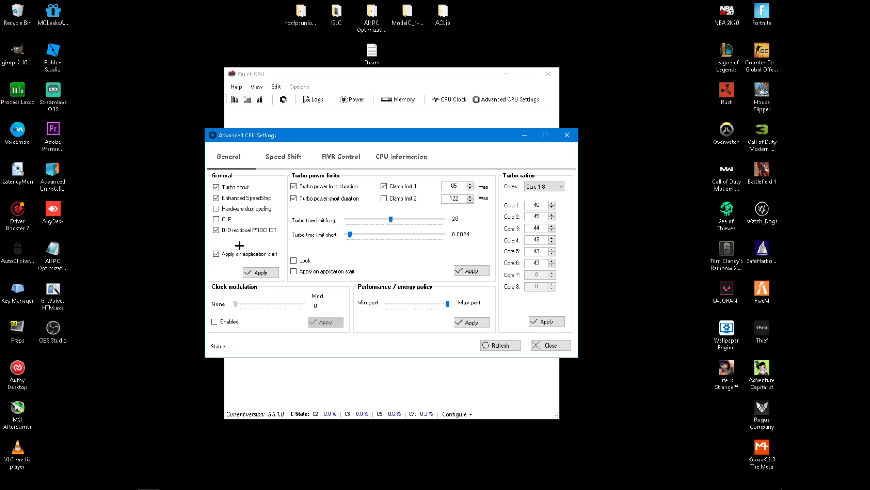
mouse_move(241, 246)
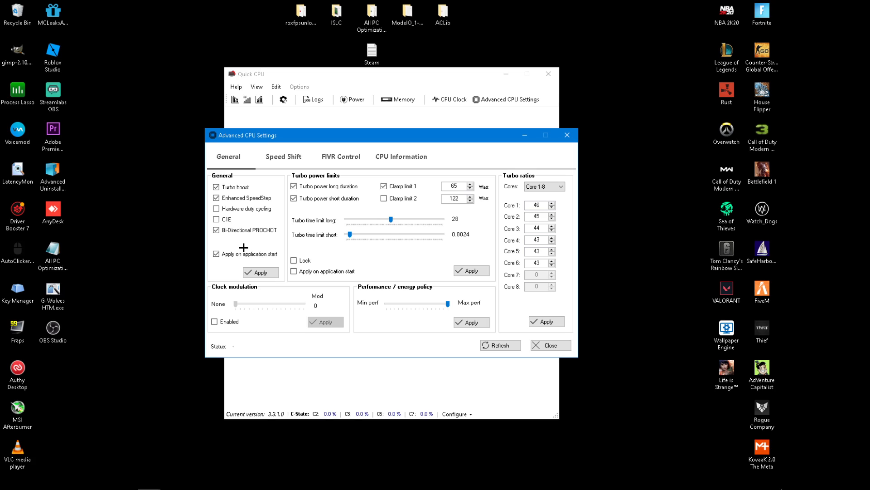
left_click(260, 273)
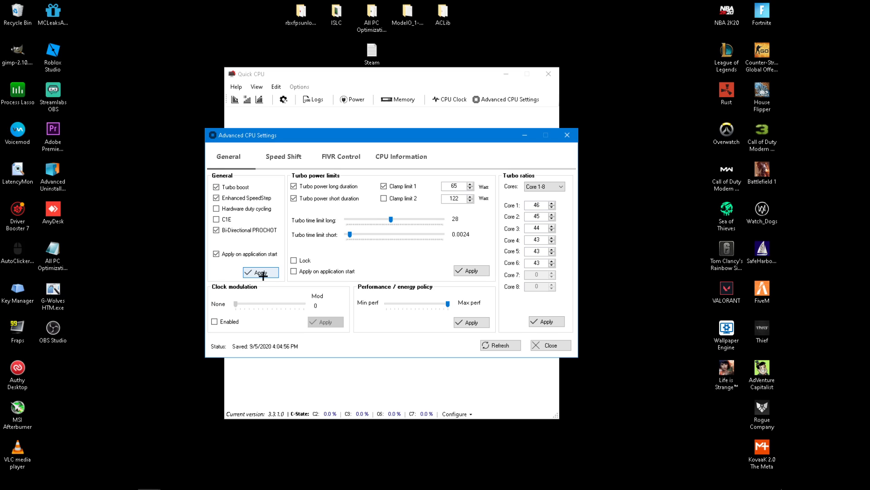
left_click(260, 273)
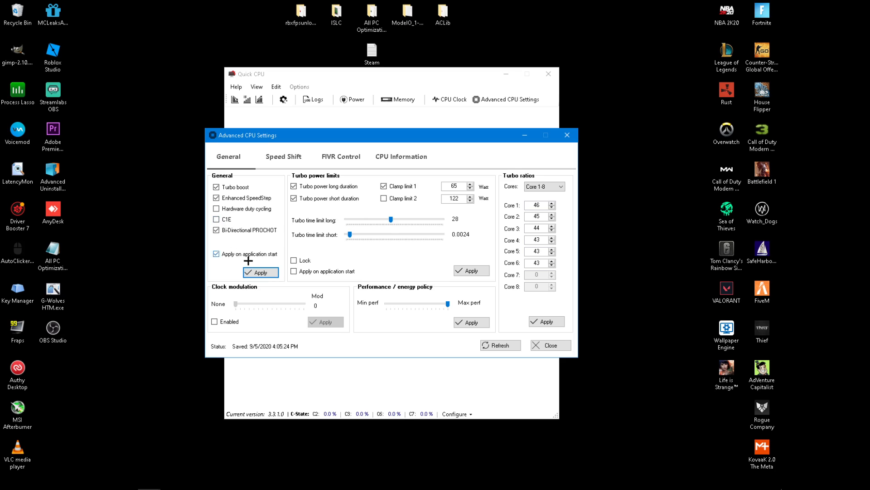
mouse_move(550, 344)
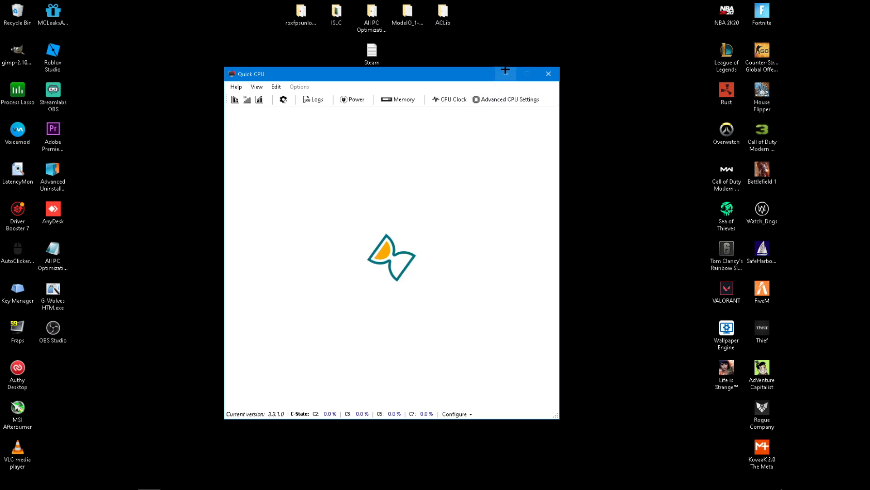
- Minimize the Quick CPU main window to get back to Chrome
left_click(548, 73)
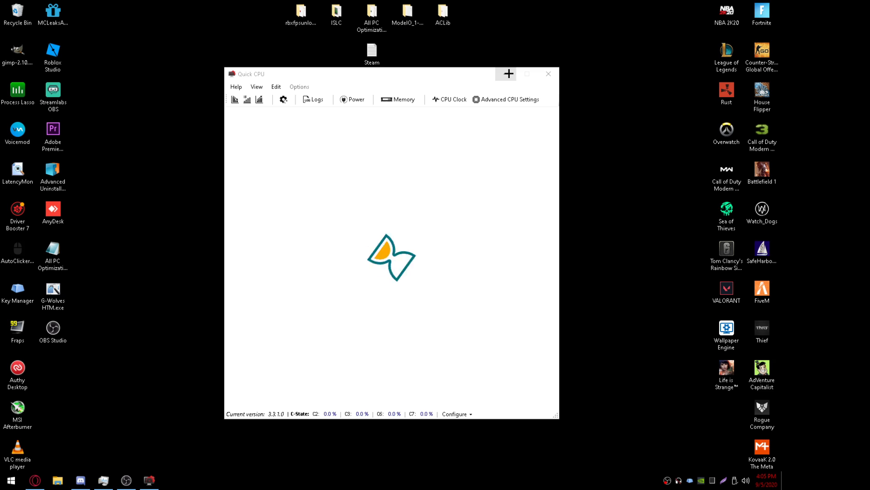
left_click(548, 74)
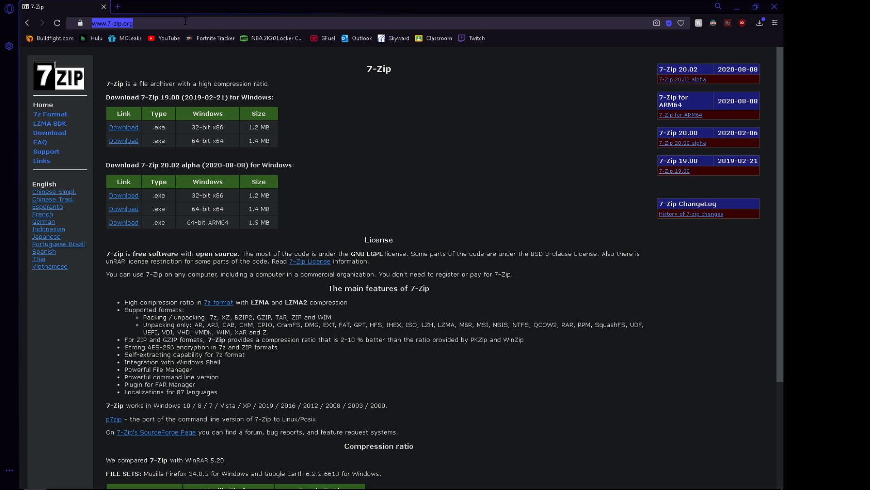
- Search 'latencymon', go to Resplendence's Free Downloads page and scroll to the LatencyMon 7.00 listing
type("latencymon")
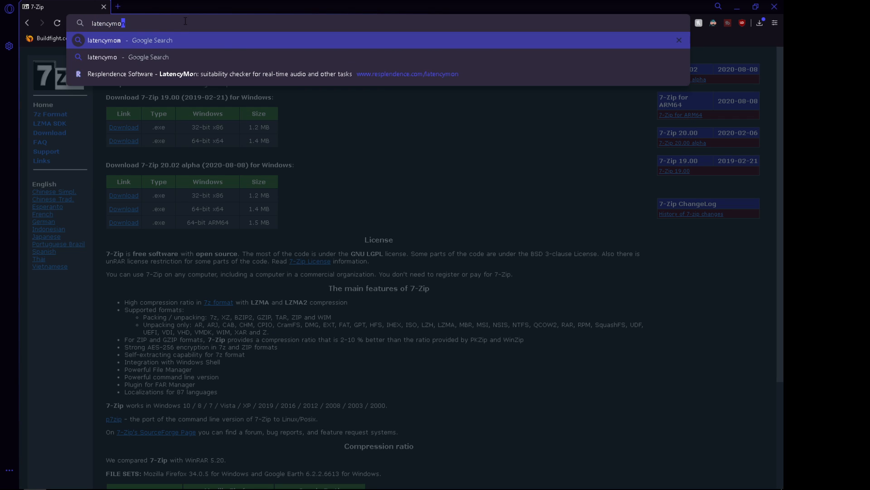
left_click(103, 40)
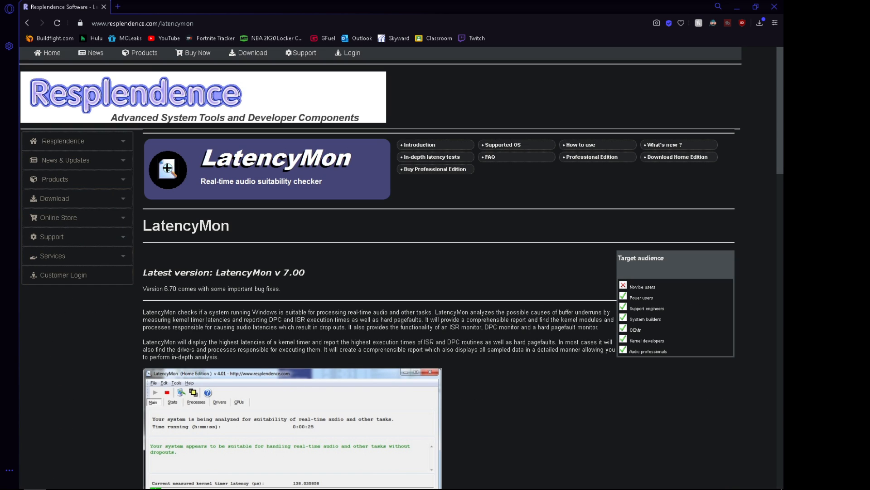
left_click(54, 197)
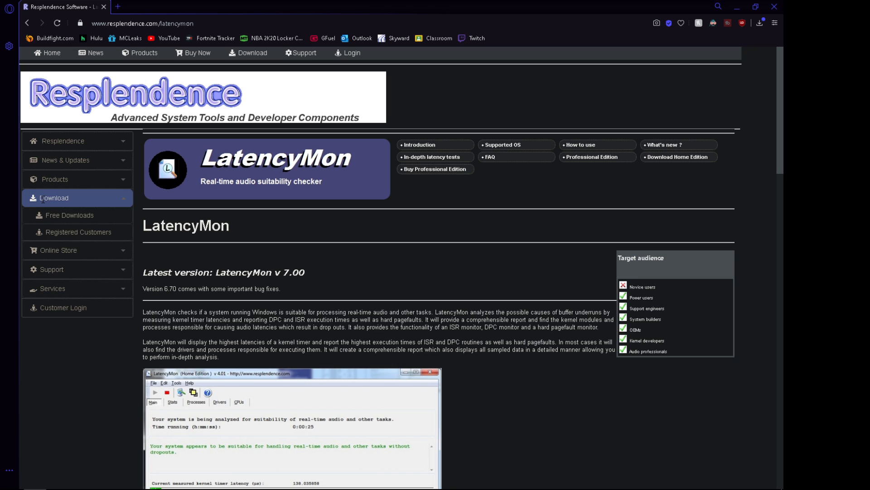
mouse_move(69, 216)
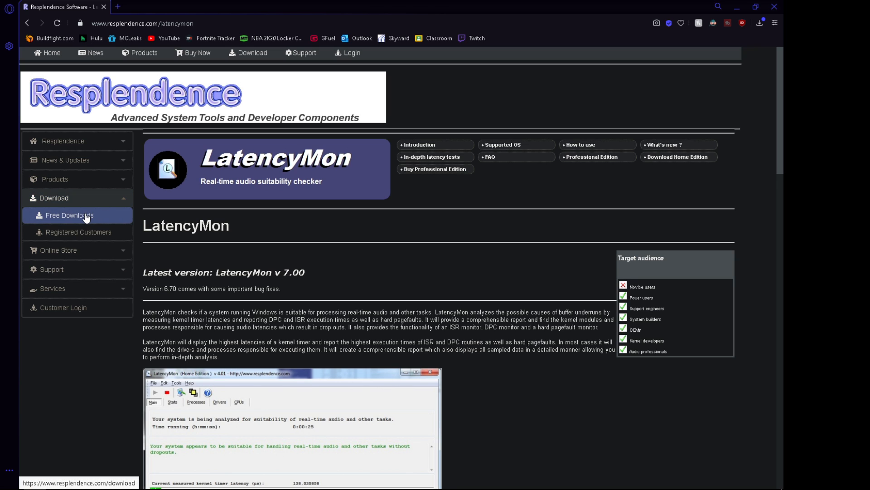
left_click(70, 214)
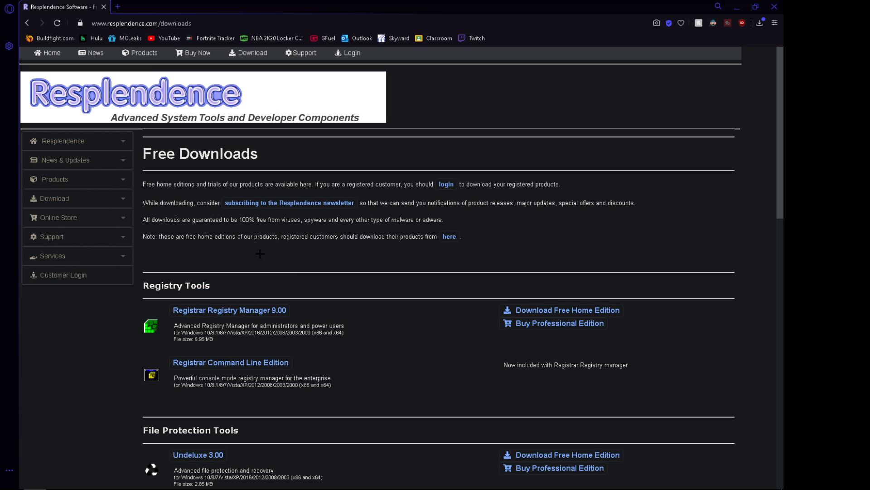
scroll("down", 3)
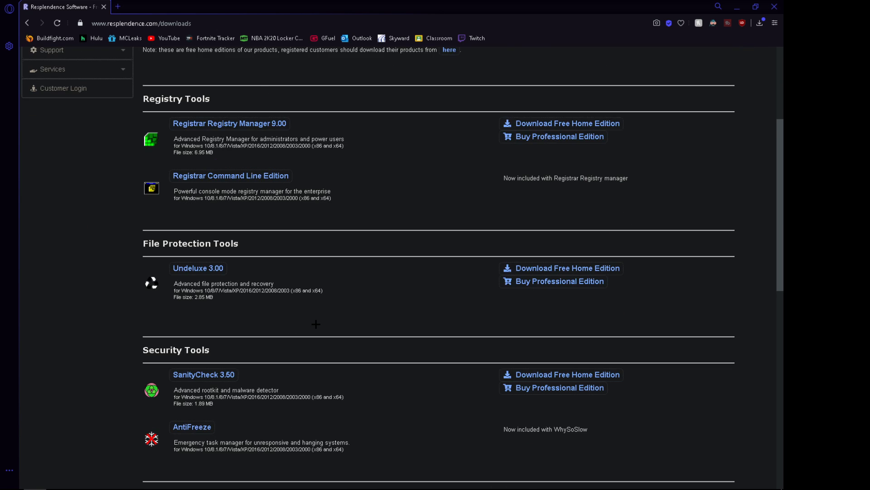
scroll("down", 3)
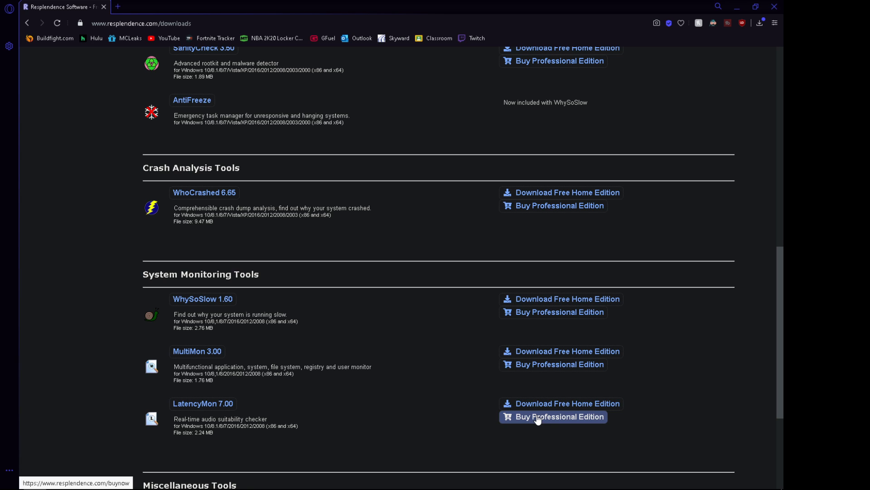
- Download the free LatencyMon home edition to Downloads and show LatencyMon.exe in its folder
left_click(567, 403)
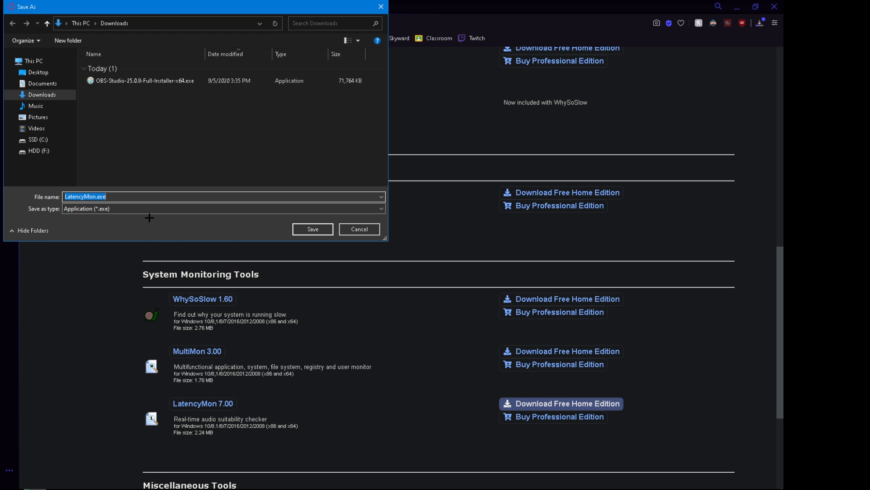
left_click(313, 228)
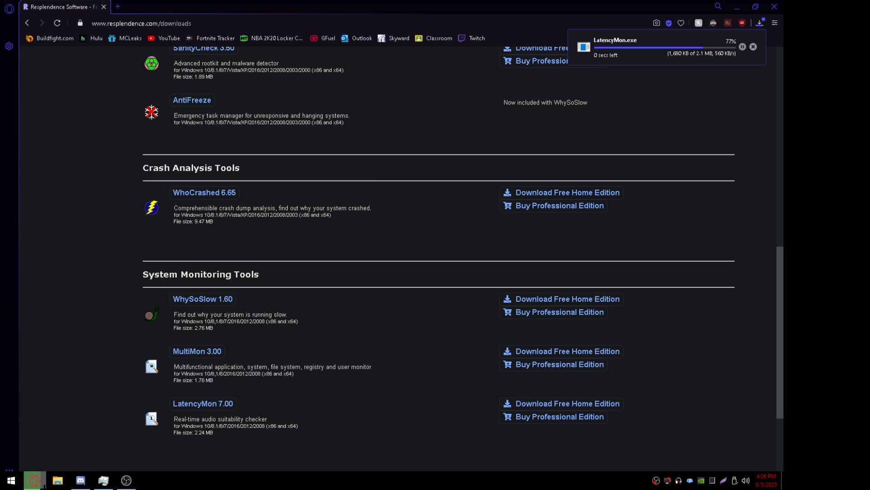
left_click(57, 480)
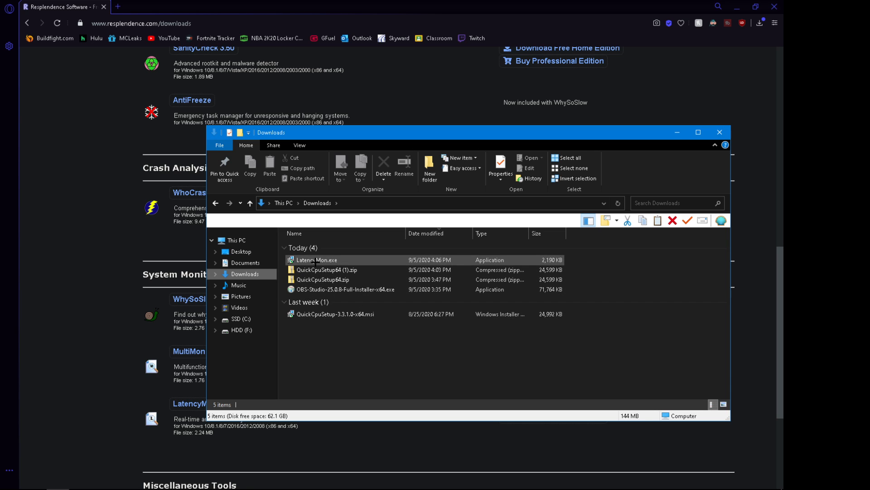
mouse_move(720, 133)
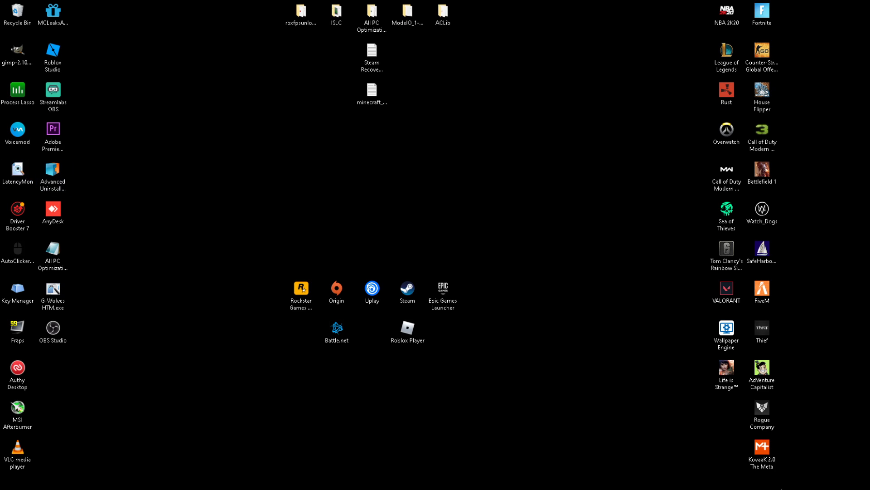
- Launch LatencyMon and review Options so all logical CPUs 0–11 stay monitored, then confirm with OK
double_click(17, 168)
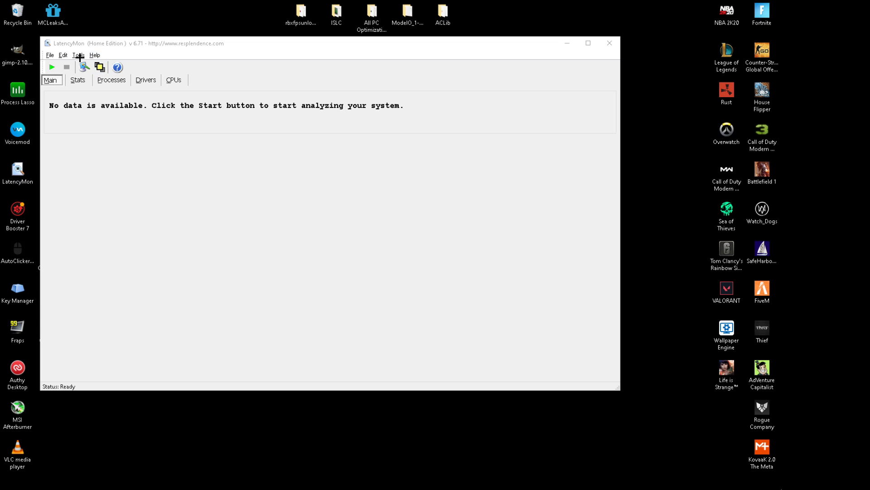
left_click(78, 55)
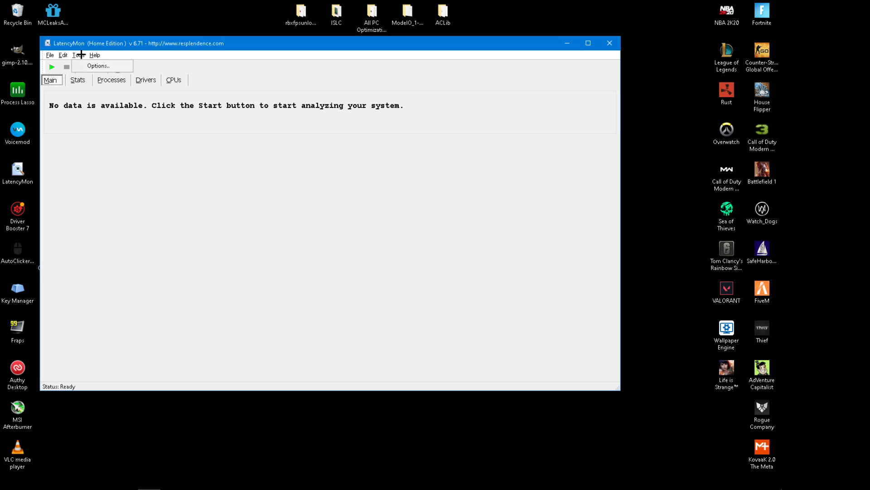
left_click(98, 65)
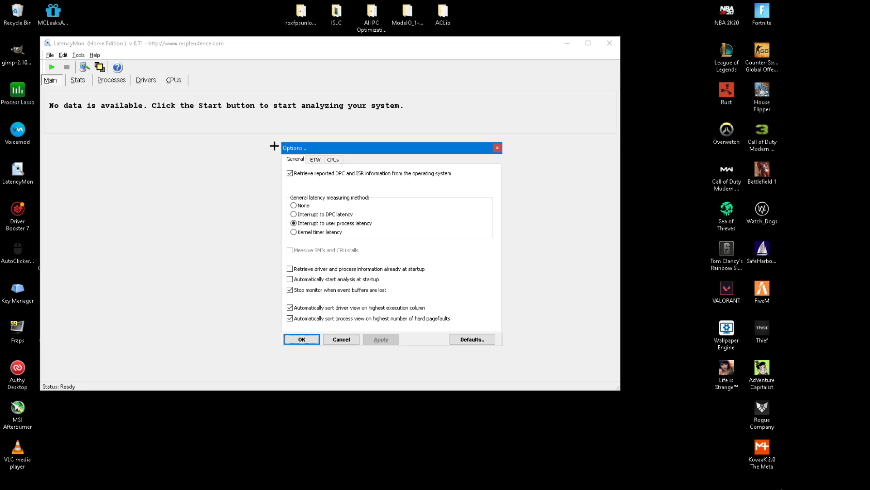
left_click(333, 160)
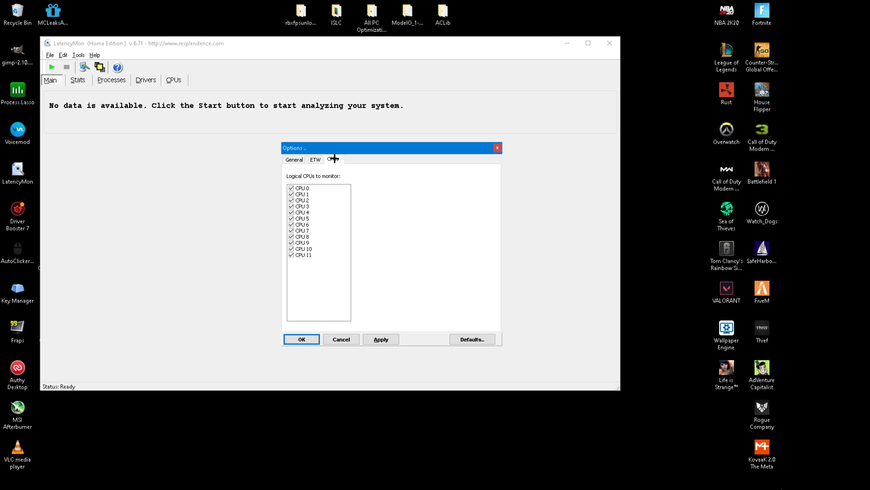
mouse_move(322, 111)
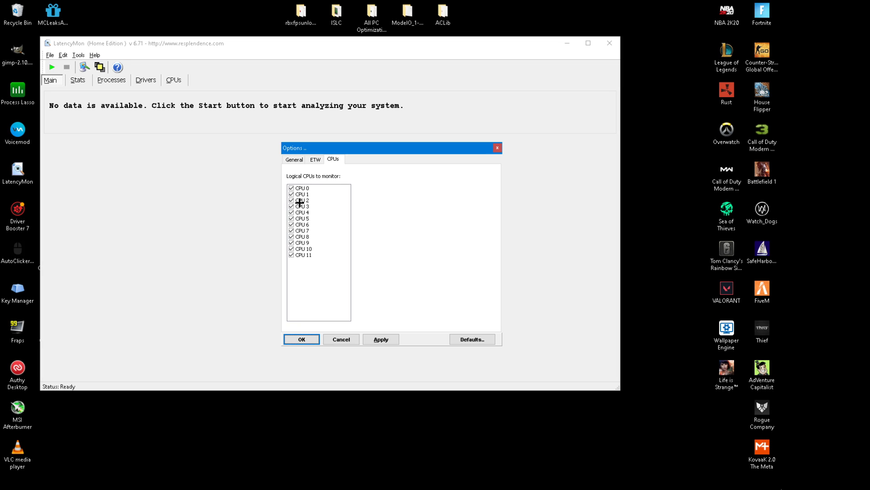
mouse_move(302, 208)
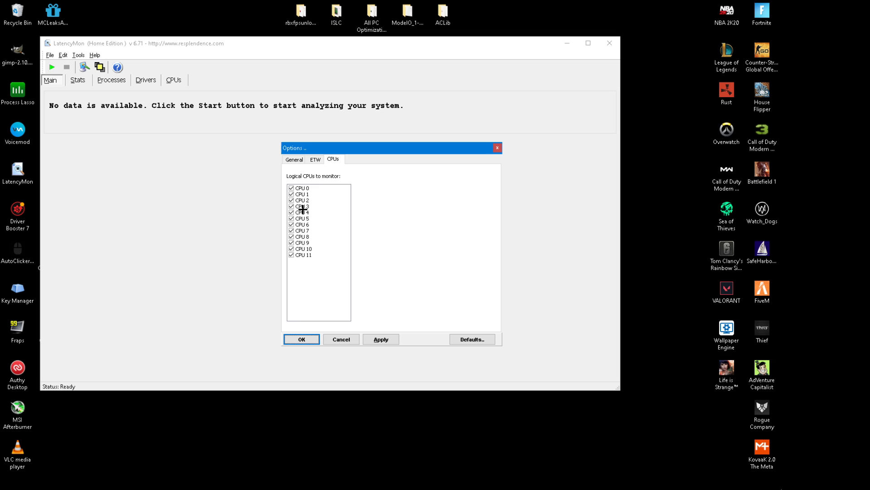
mouse_move(324, 211)
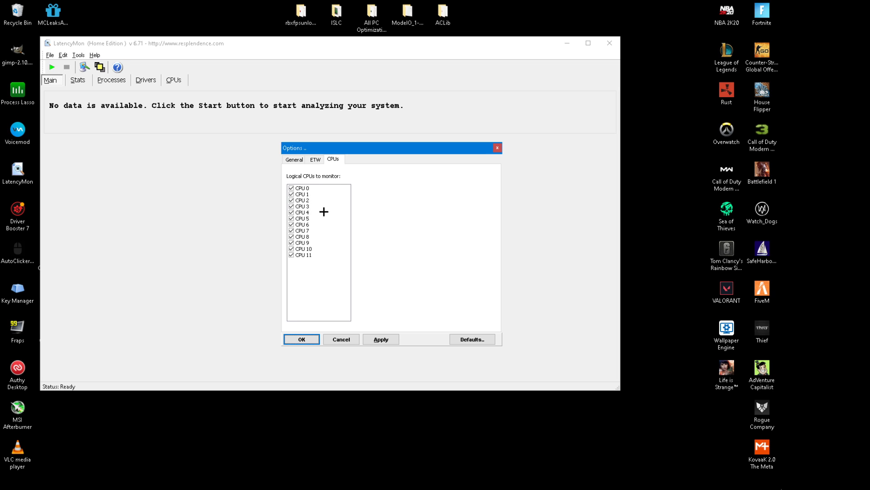
mouse_move(319, 269)
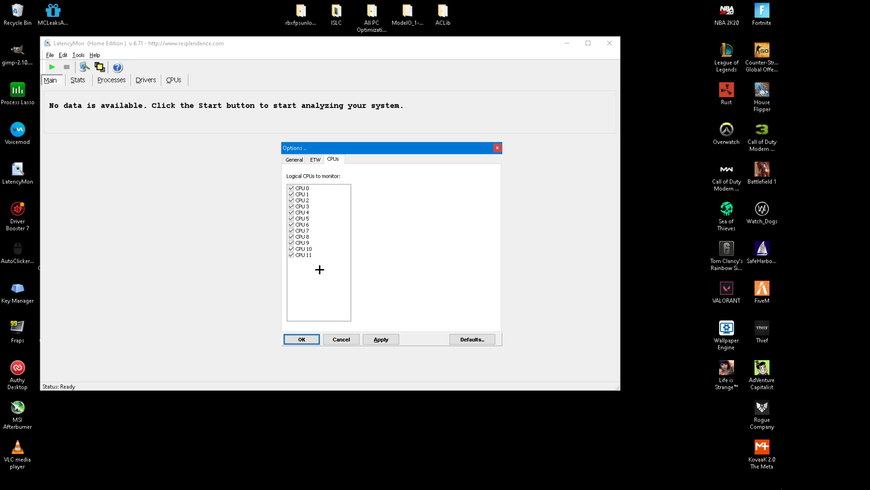
left_click(301, 338)
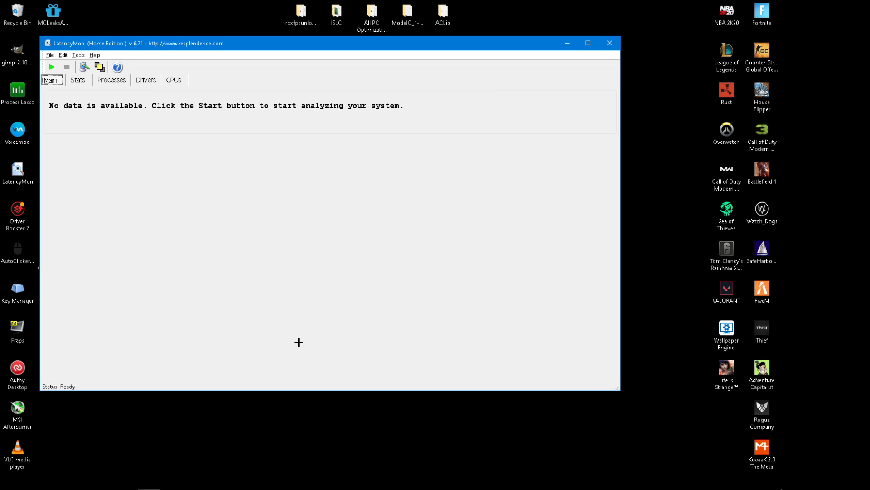
mouse_move(72, 95)
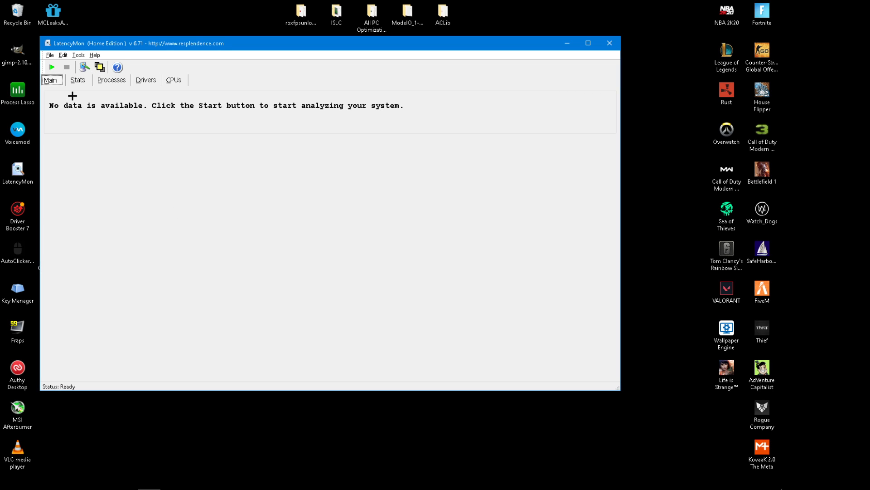
- Switch to the Stats report and start the latency analysis showing the system suits real-time audio
left_click(77, 80)
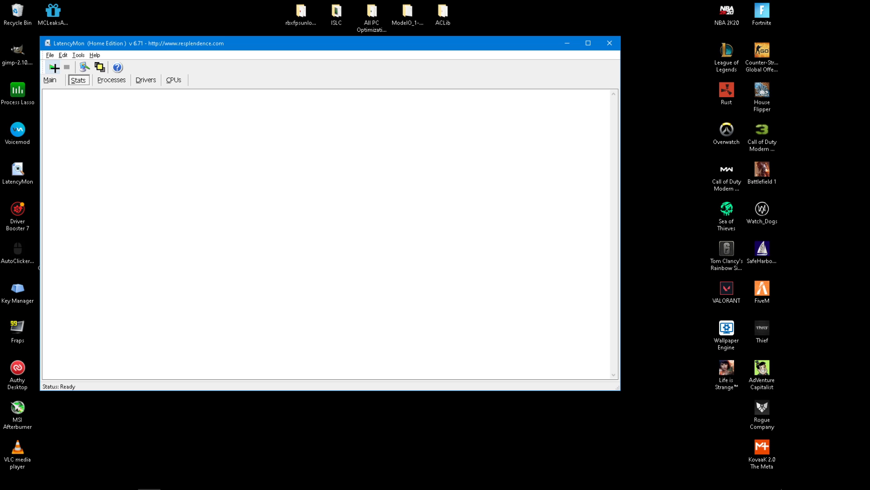
left_click(51, 66)
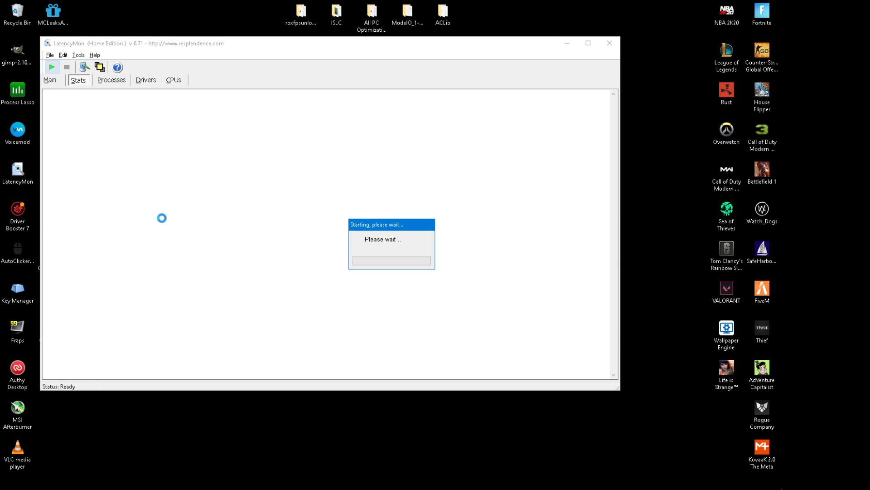
left_click(52, 66)
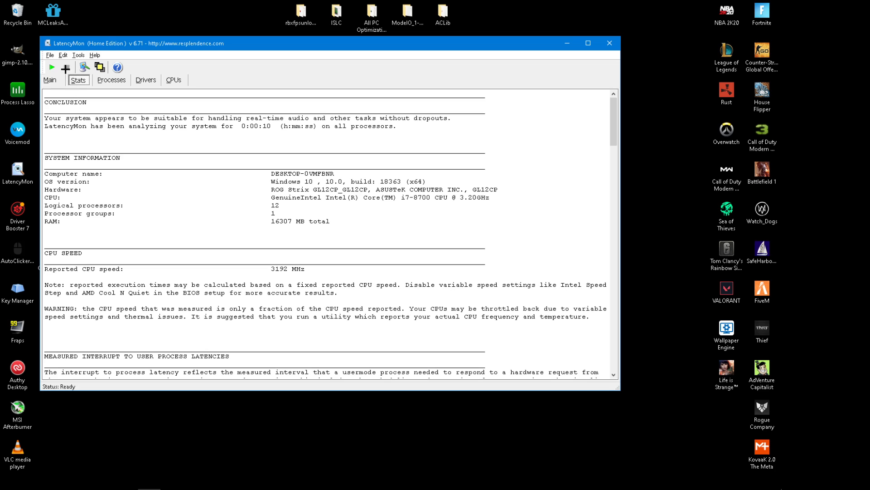
- Stop the measurement and scroll the Stats report to the interrupt-to-process latencies, highest around 43 µs
left_click(52, 67)
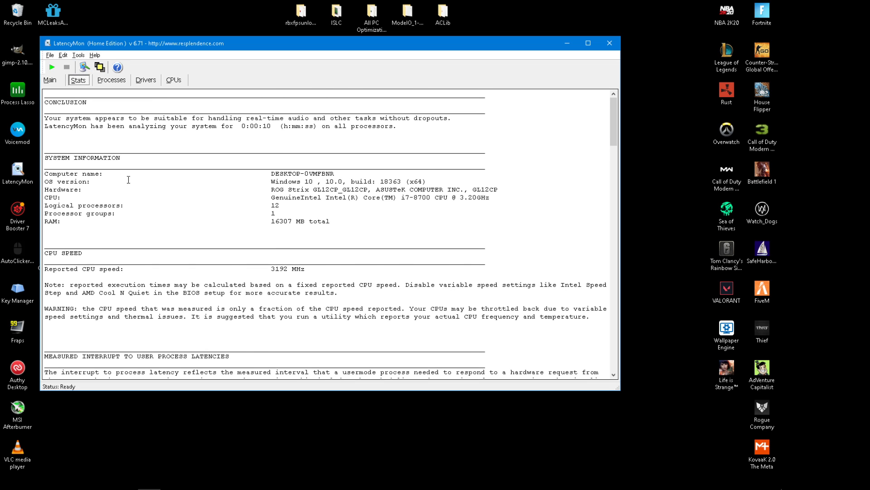
scroll("down", 3)
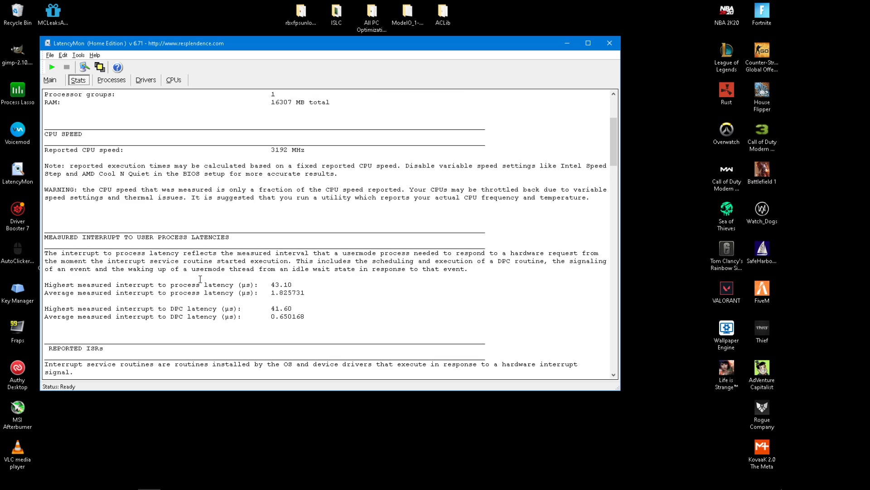
mouse_move(105, 305)
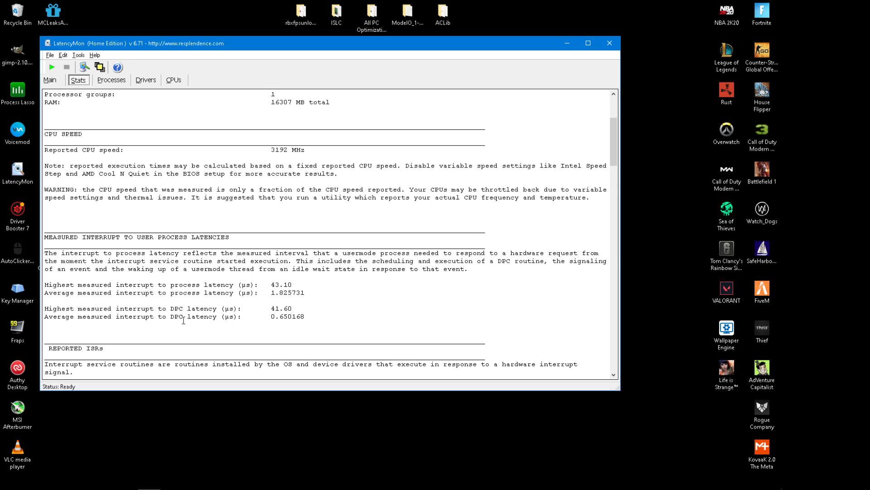
mouse_move(261, 337)
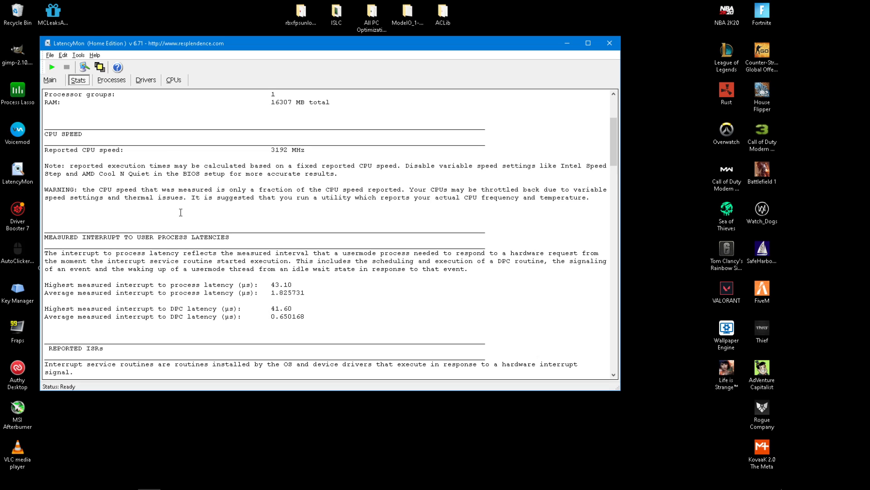
mouse_move(281, 325)
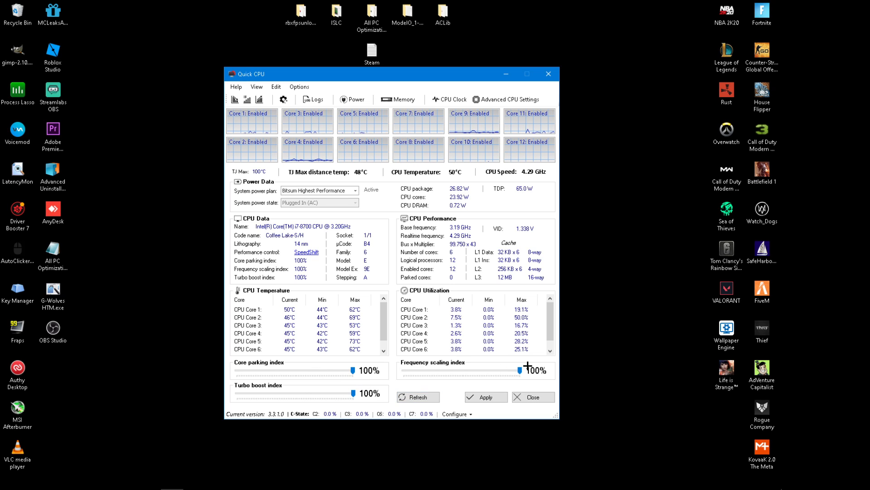
- Apply the 100% core parking, frequency scaling and turbo boost indexes and confirm the success message
left_click(484, 397)
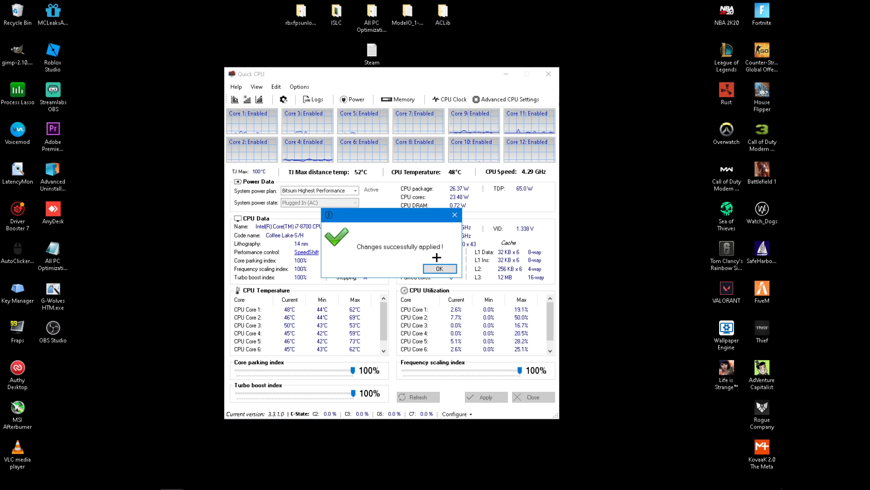
left_click(439, 268)
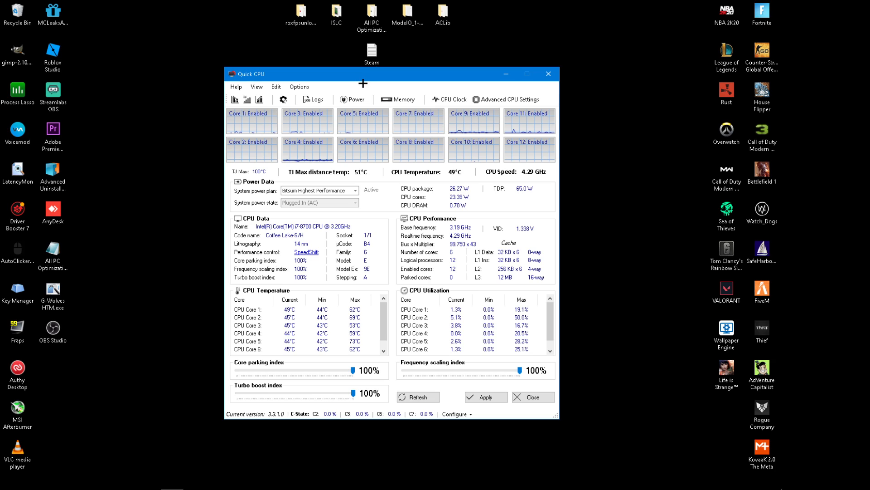
- Confirm Start on system startup, Startup on system tray and Minimize to tray are all enabled in Options
left_click(298, 87)
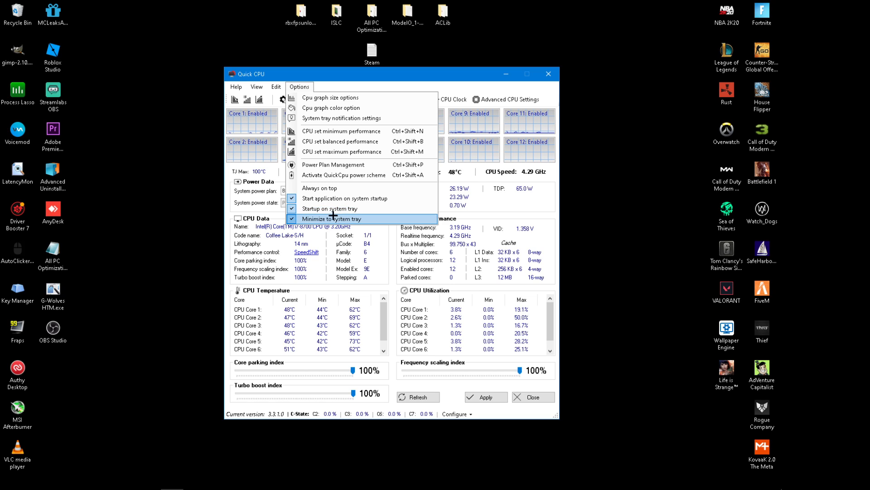
mouse_move(331, 209)
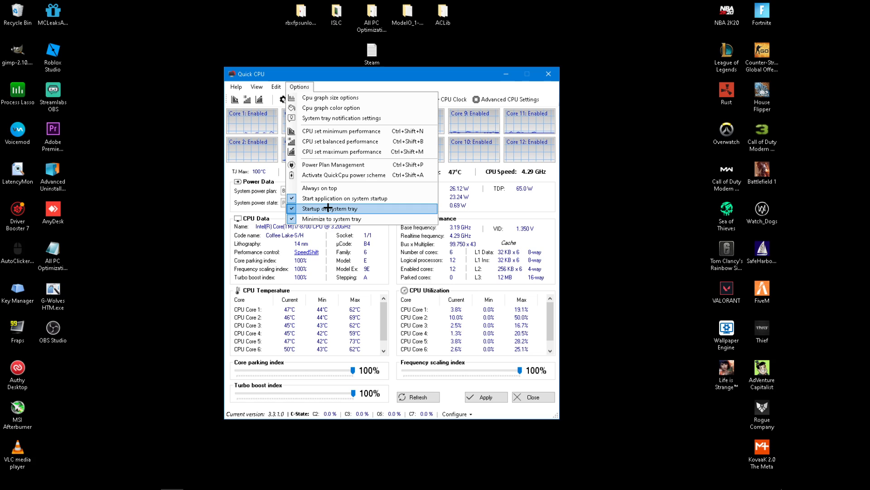
mouse_move(333, 219)
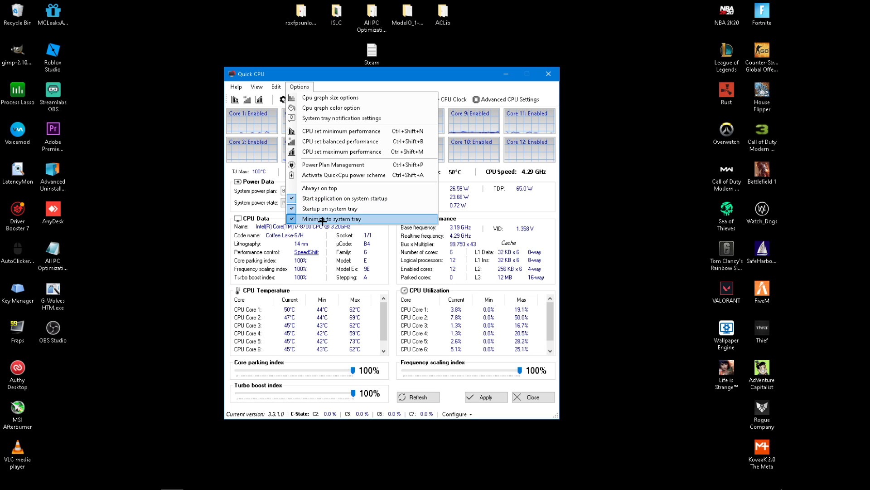